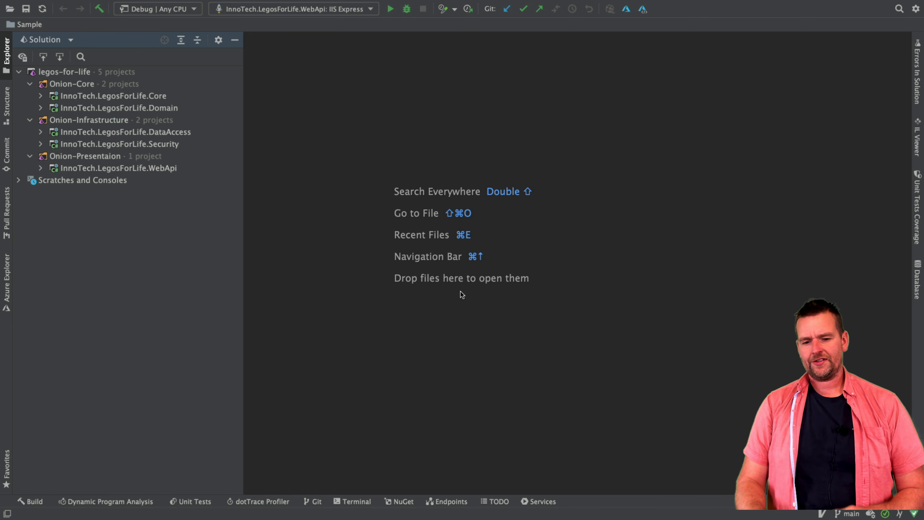
Expand the Core project and its Dependencies node to show .NET 5.0.
{"action": "left_click", "coordinate": [39, 96]}
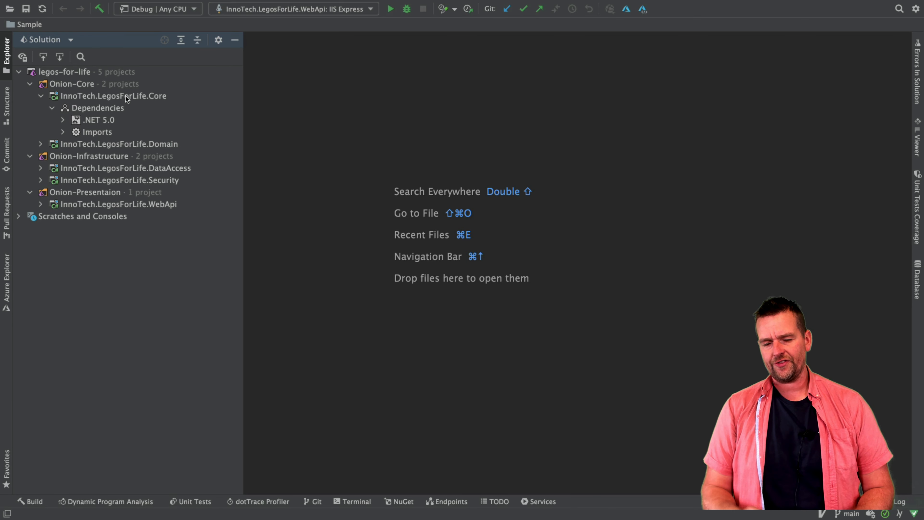
{"action": "left_click", "coordinate": [29, 84]}
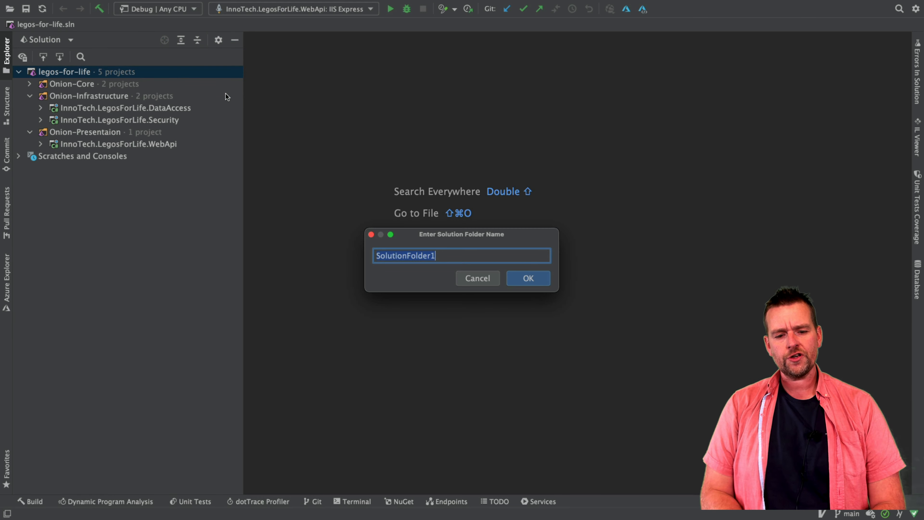
Name the new solution folder Onion-Core-Test and confirm it.
{"action": "type", "text": "Onio"}
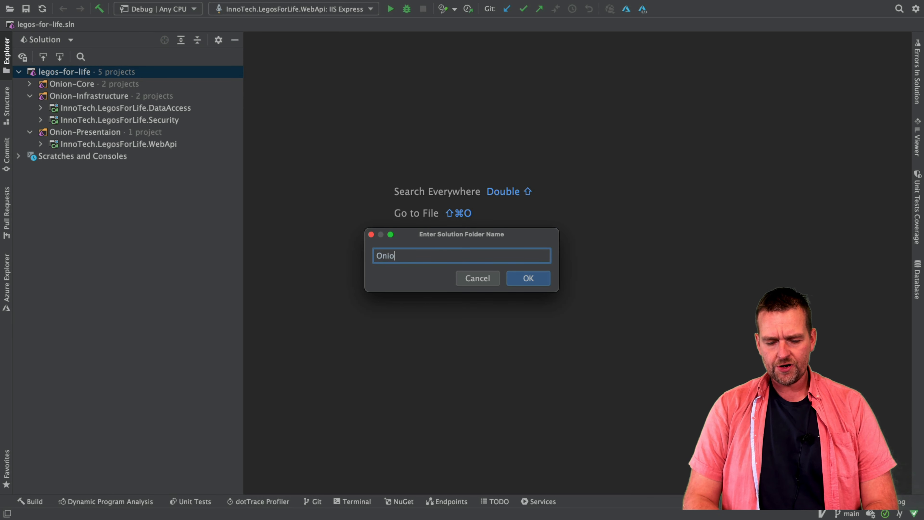
{"action": "type", "text": "n-"}
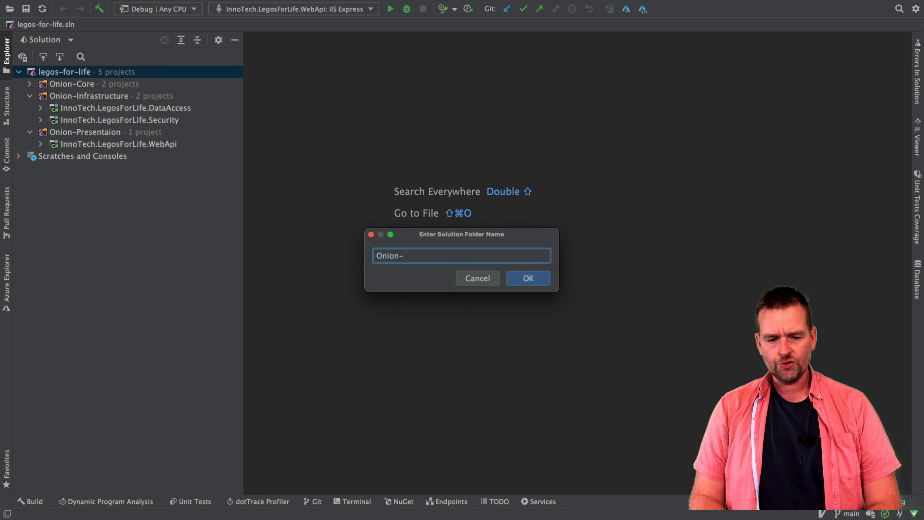
{"action": "type", "text": "Cor"}
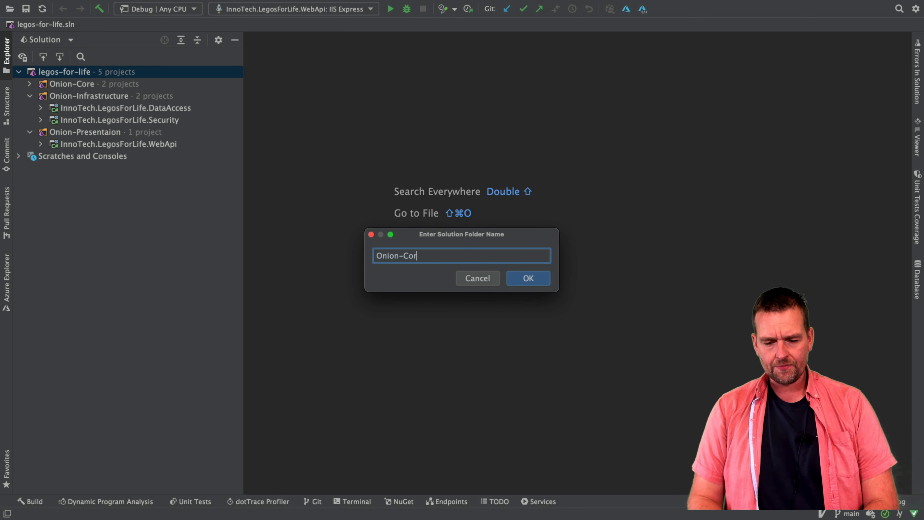
{"action": "type", "text": "e-"}
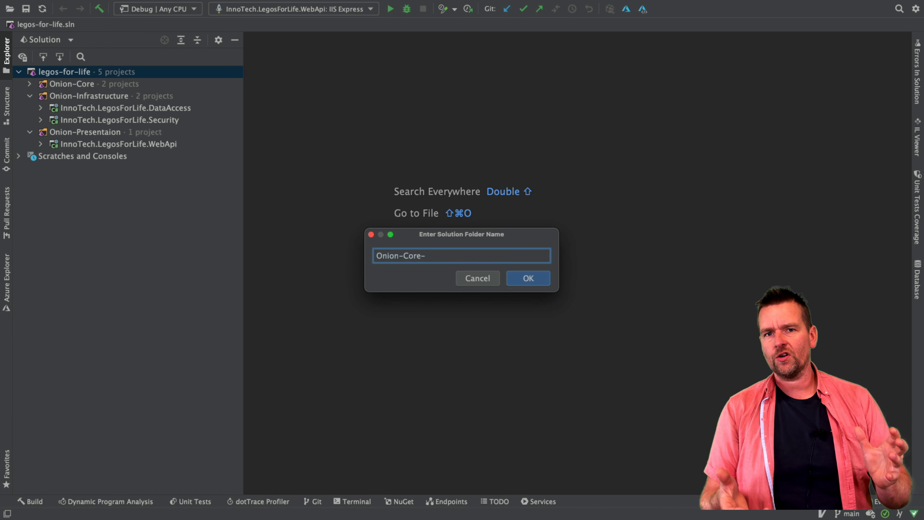
{"action": "type", "text": "Test"}
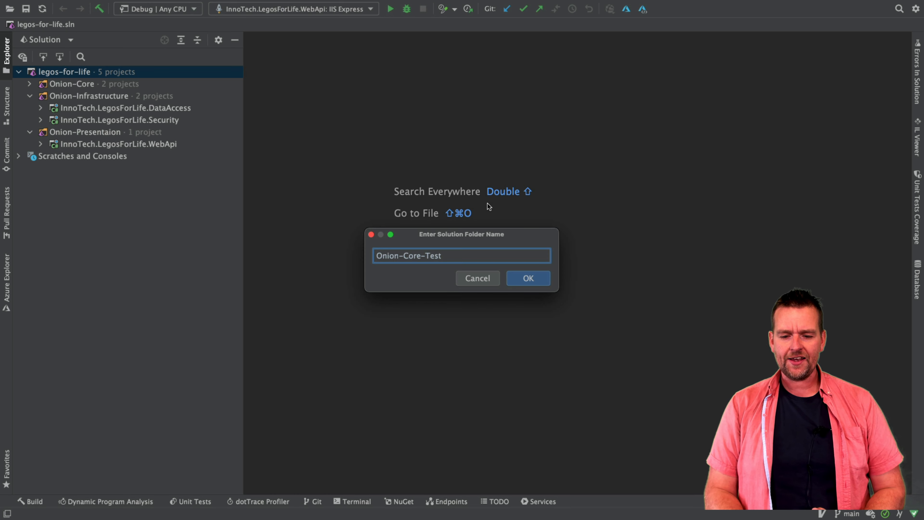
{"action": "left_click", "coordinate": [527, 278]}
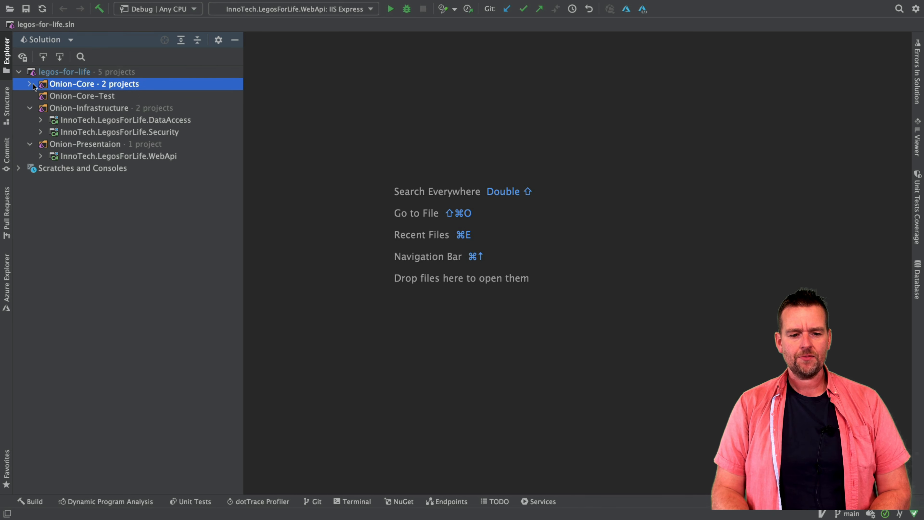
Start adding a new project inside the Onion-Core-Test solution folder.
{"action": "left_click", "coordinate": [29, 84]}
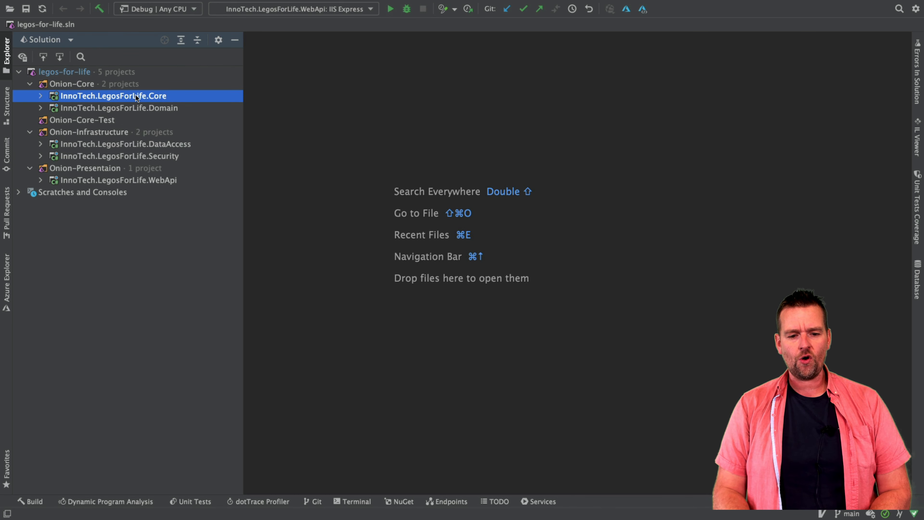
{"action": "left_click", "coordinate": [118, 108]}
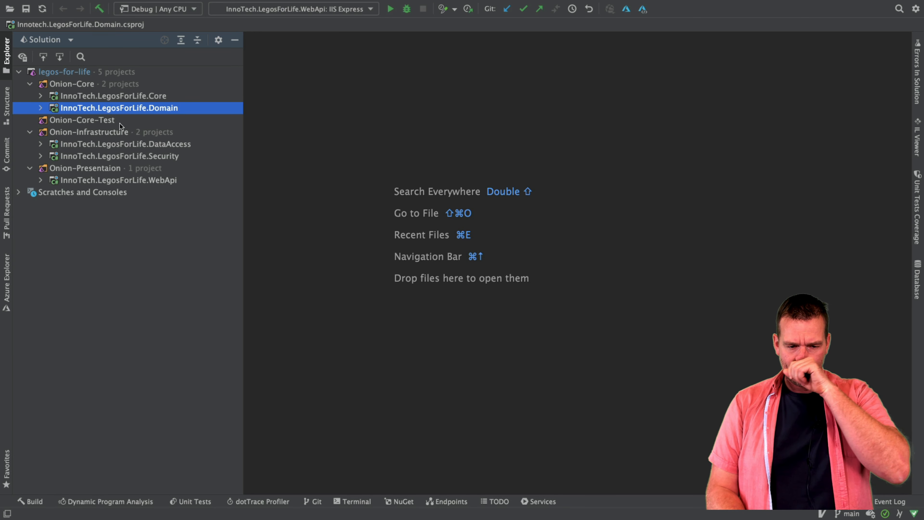
{"action": "right_click", "coordinate": [82, 120]}
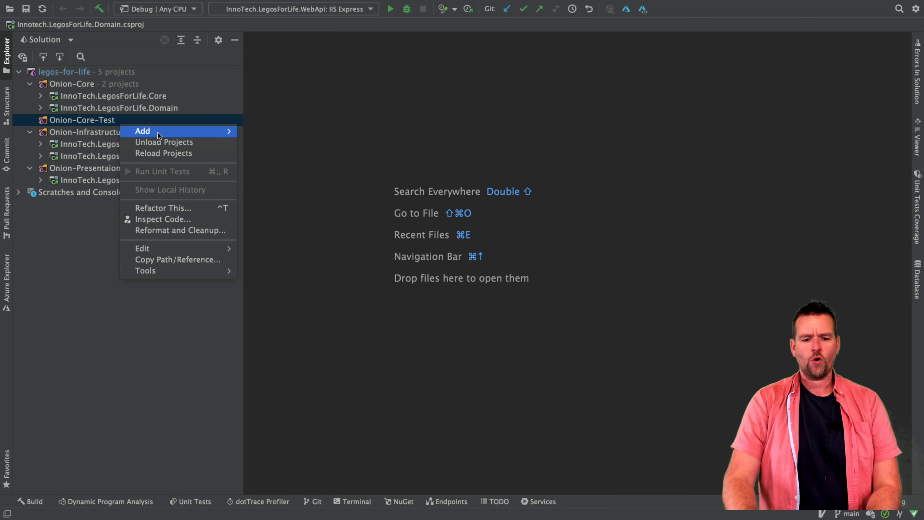
{"action": "left_click", "coordinate": [142, 131]}
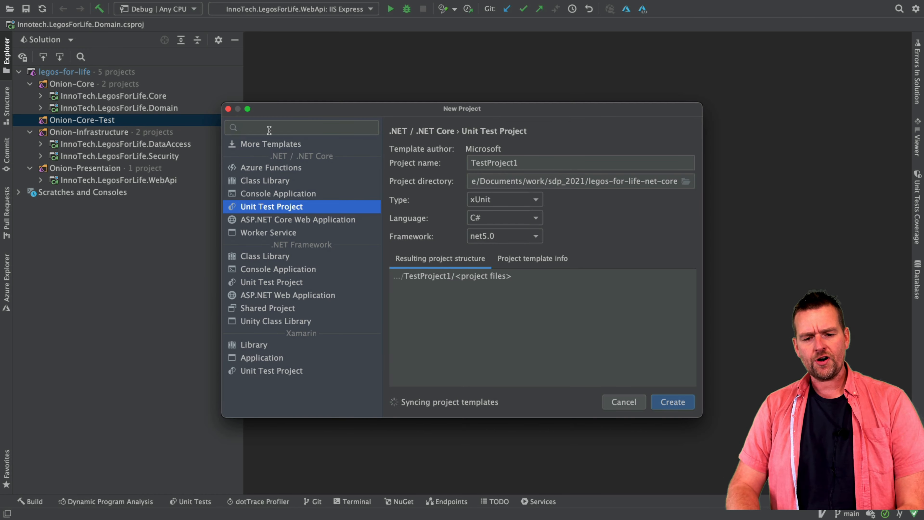
{"action": "mouse_move", "coordinate": [338, 222]}
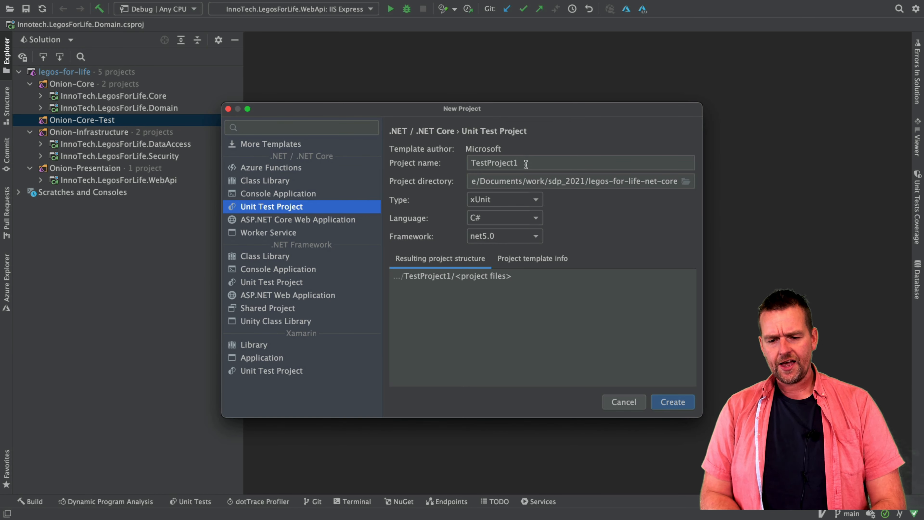
Create a Unit Test Project named InnoTech.LegosForLife.Core.Test using the xUnit framework.
{"action": "type", "text": "InnoTech.LegosForLife.Core.Test"}
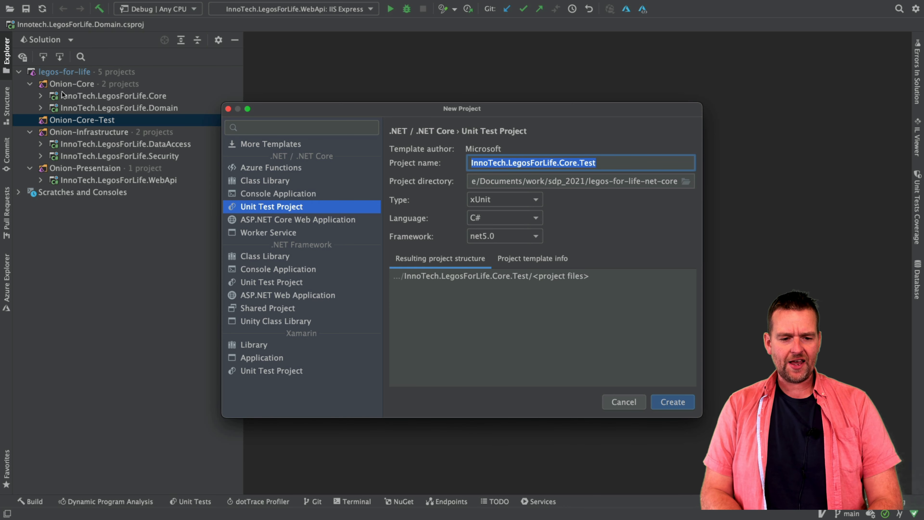
{"action": "mouse_move", "coordinate": [164, 98]}
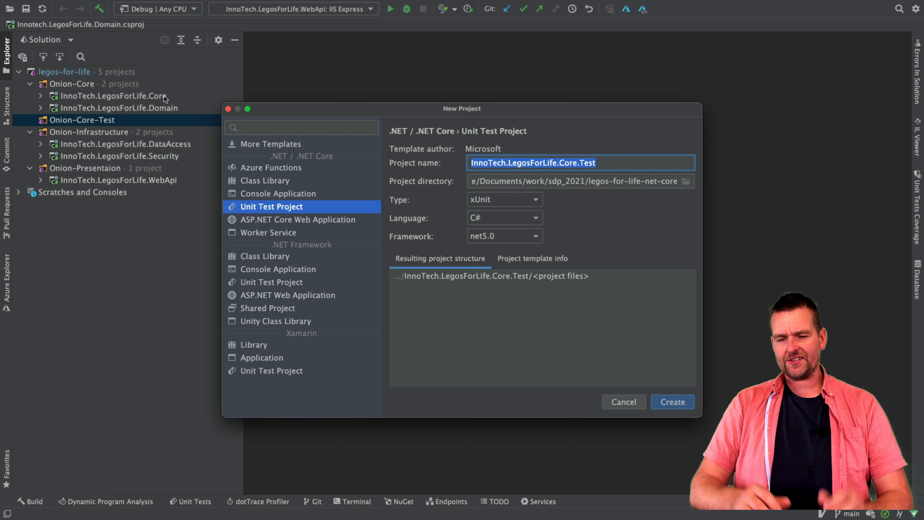
{"action": "mouse_move", "coordinate": [482, 208]}
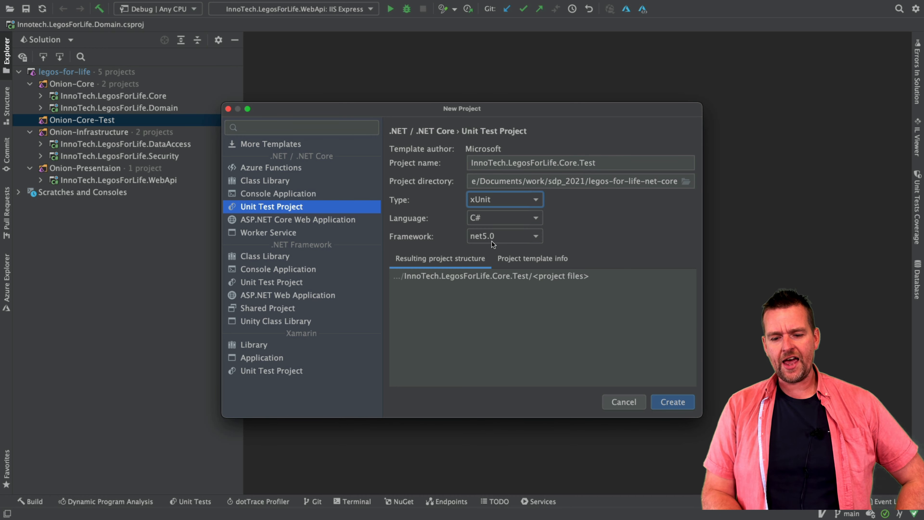
{"action": "left_click", "coordinate": [503, 199]}
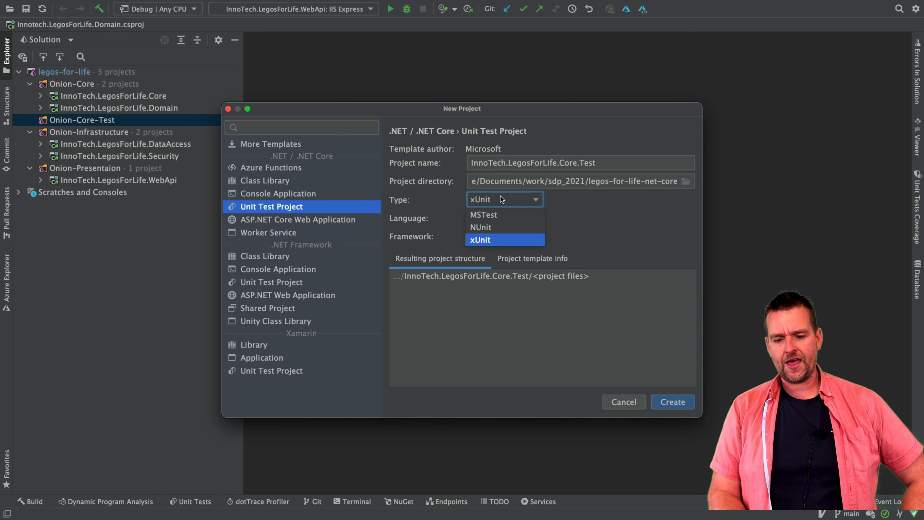
{"action": "mouse_move", "coordinate": [504, 214]}
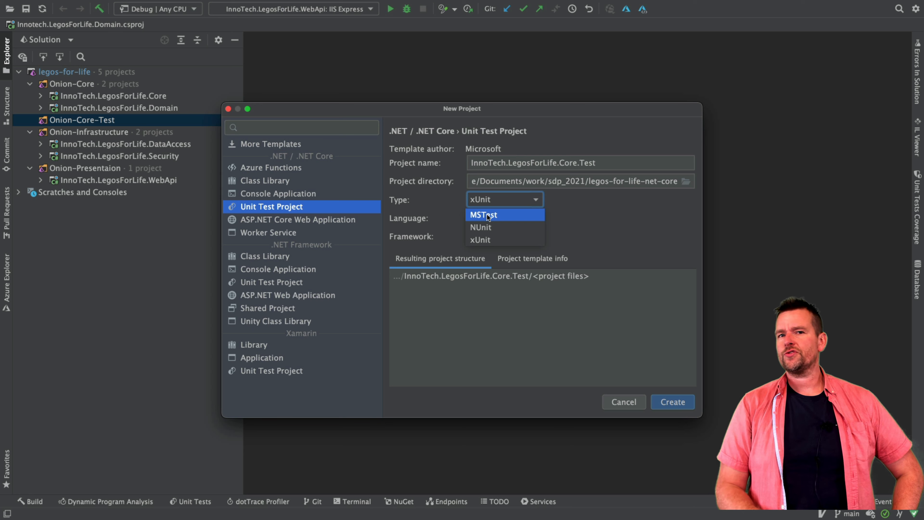
{"action": "left_click", "coordinate": [480, 239]}
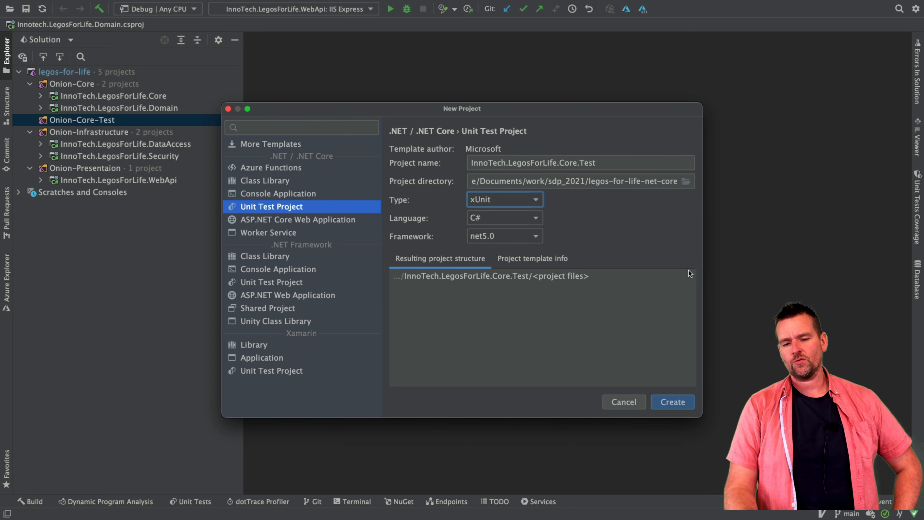
{"action": "mouse_move", "coordinate": [510, 233]}
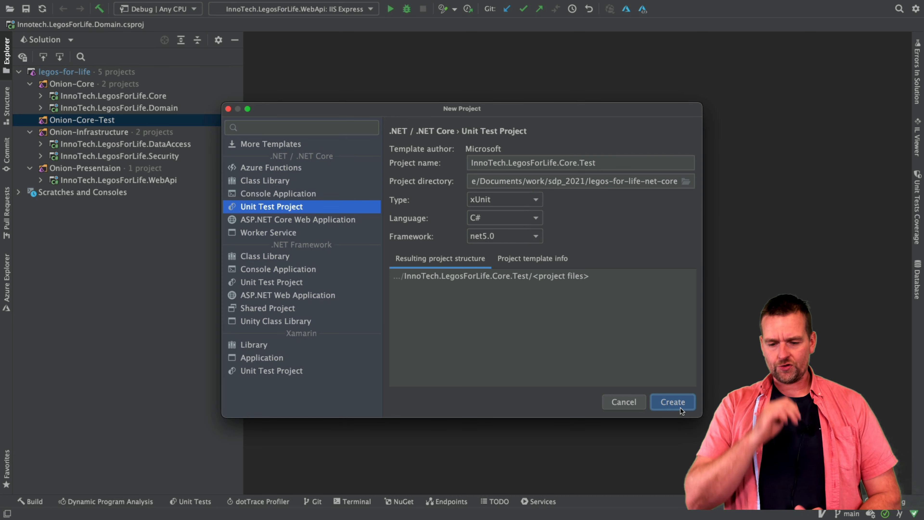
{"action": "left_click", "coordinate": [671, 402]}
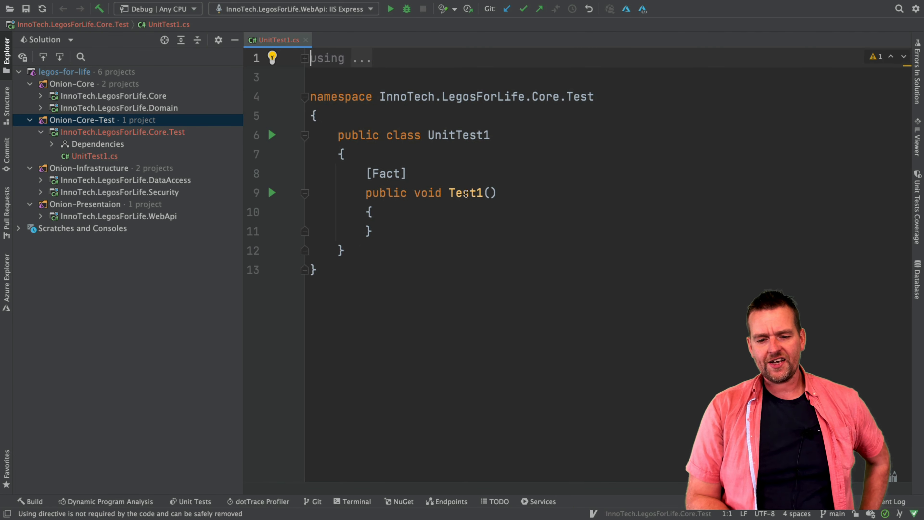
Run Test1 so it passes, then add Assert.True(false); to its body.
{"action": "right_click", "coordinate": [465, 192]}
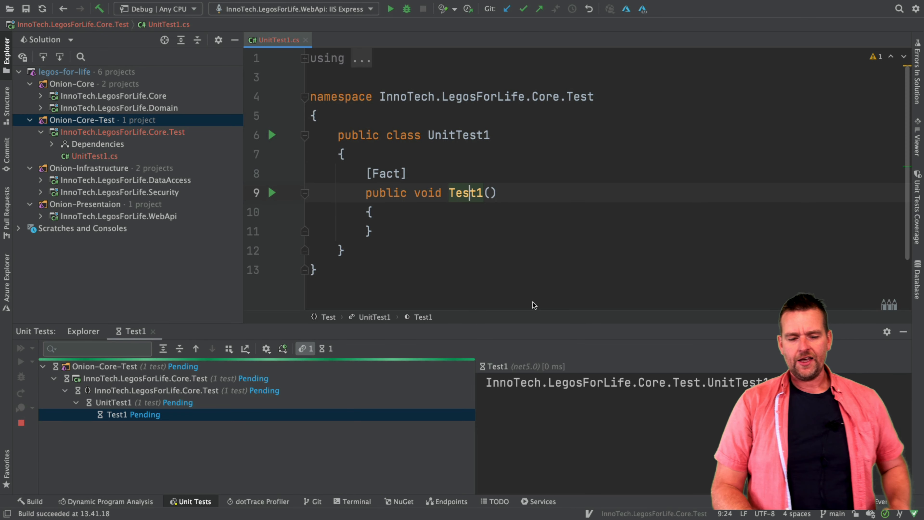
{"action": "left_click", "coordinate": [20, 347]}
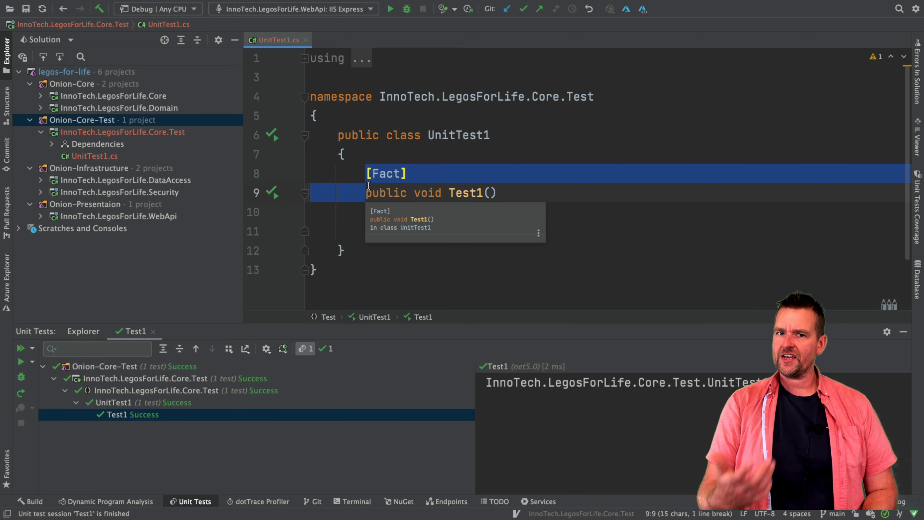
{"action": "left_click", "coordinate": [460, 192]}
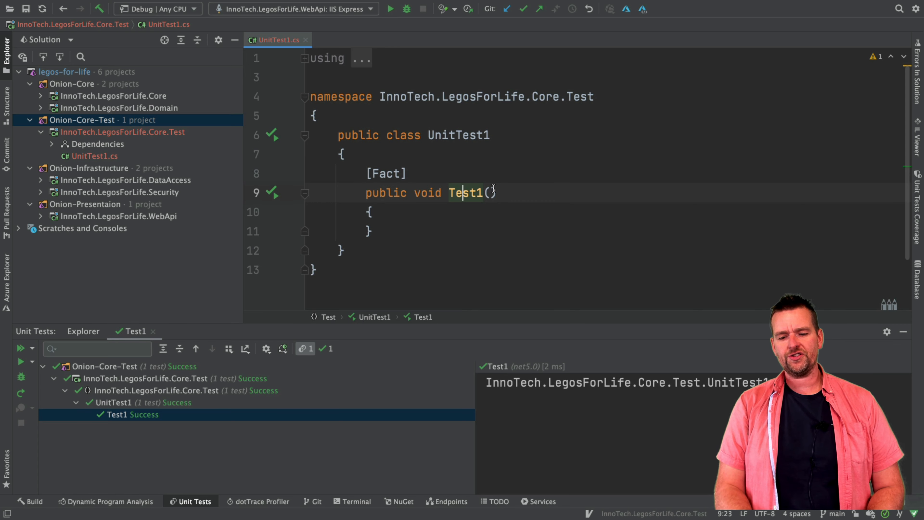
{"action": "type", "text": "Assert."}
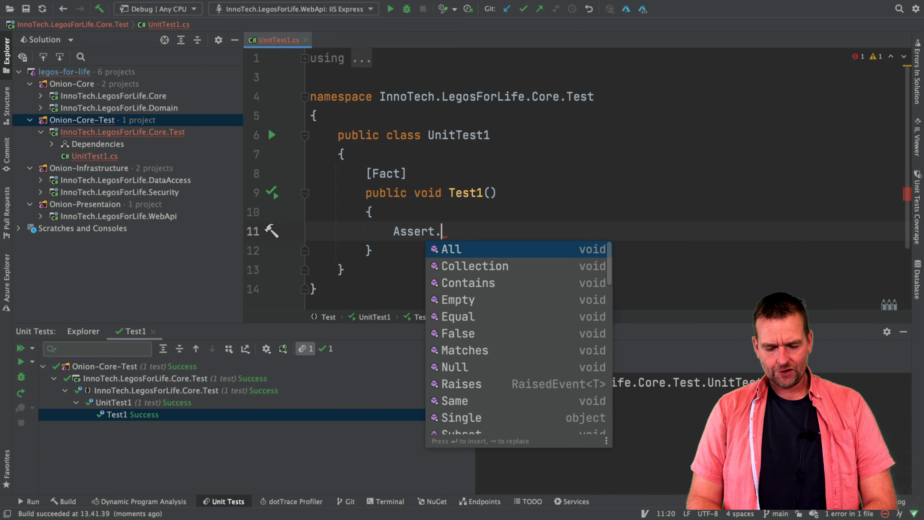
{"action": "type", "text": "True(false);"}
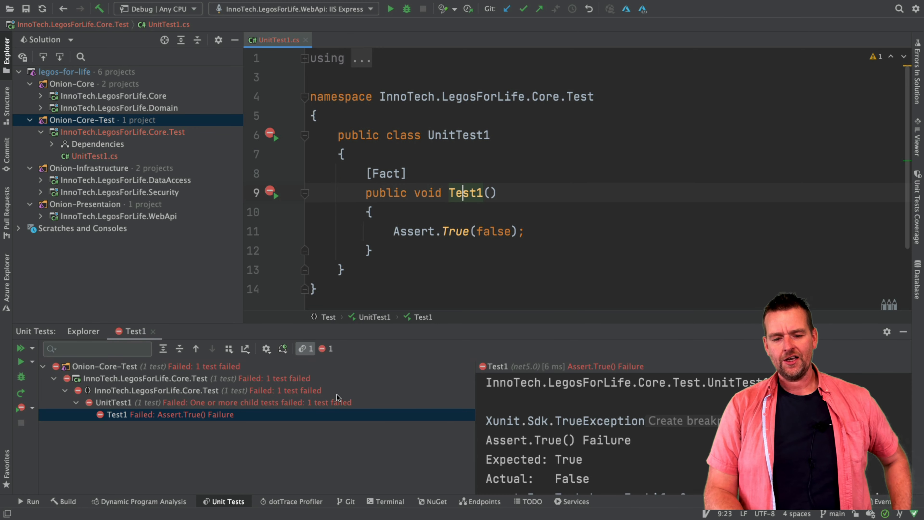
{"action": "mouse_move", "coordinate": [425, 193]}
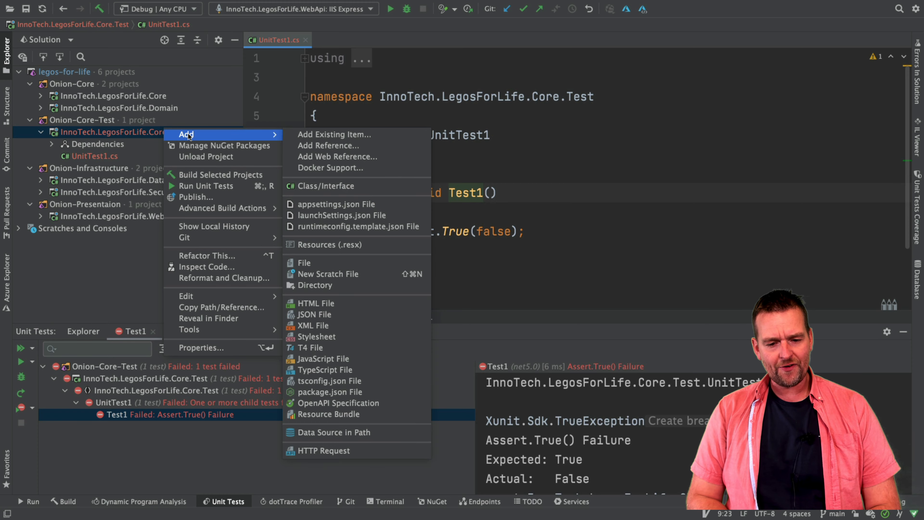
Create a new class named ProductTest in the test project.
{"action": "left_click", "coordinate": [323, 186]}
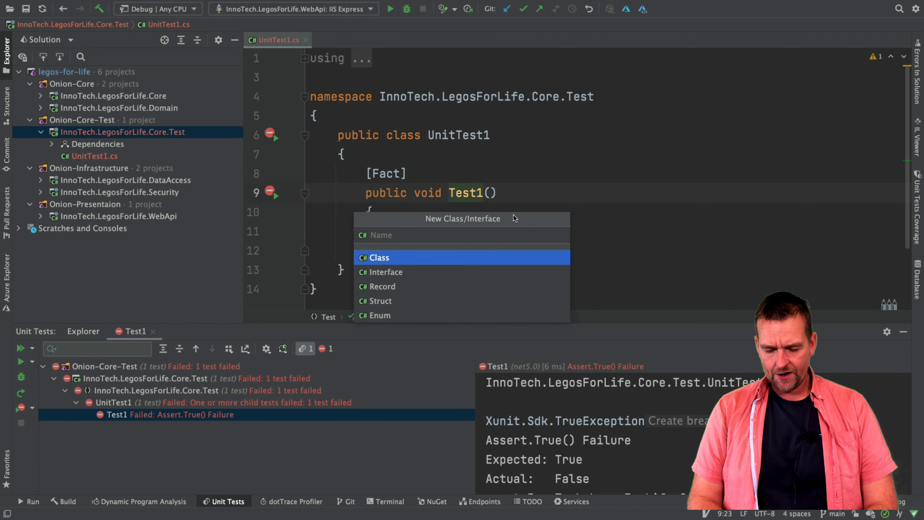
{"action": "type", "text": "Product product = new Product("}
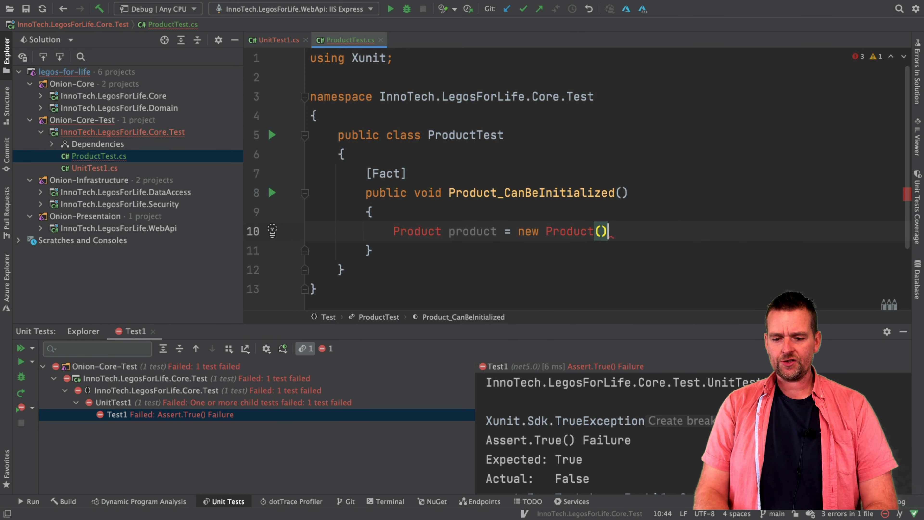
Terminate the new Product() statement with a semicolon.
{"action": "type", "text": ";"}
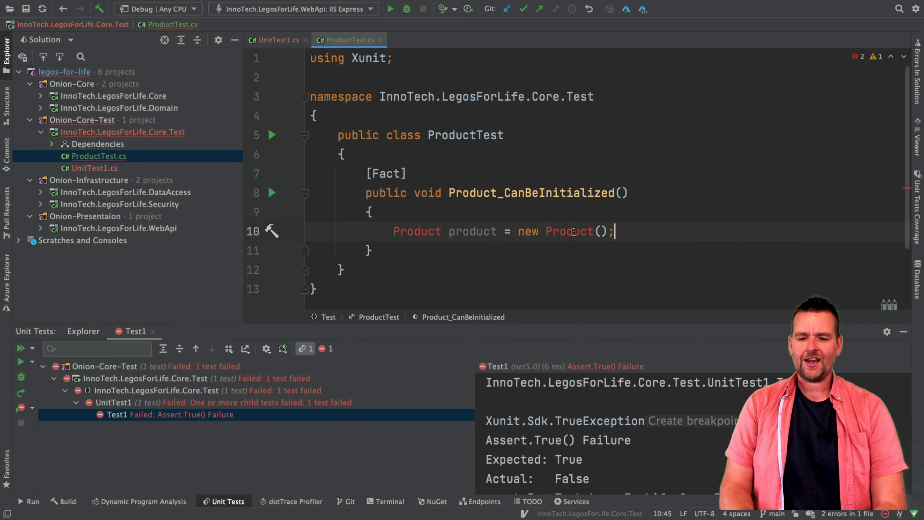
{"action": "mouse_move", "coordinate": [569, 231]}
{"action": "type", "text": "Assert.NotNull(product);"}
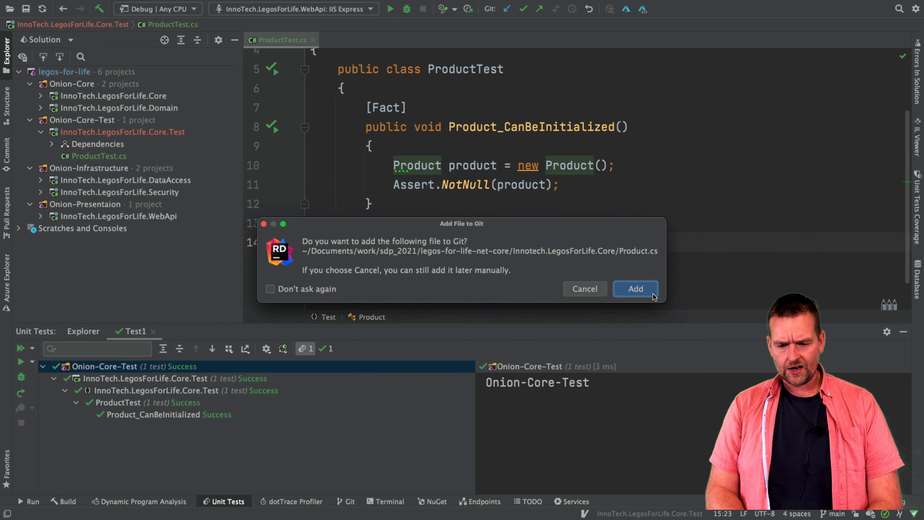
Add a project reference from Core.Test to InnoTech.LegosForLife.Core.
{"action": "left_click", "coordinate": [635, 289]}
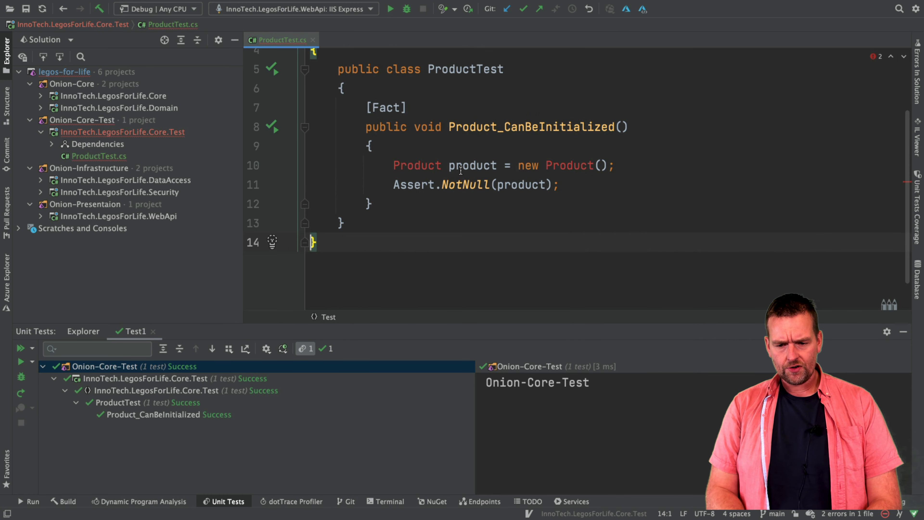
{"action": "left_click", "coordinate": [40, 95]}
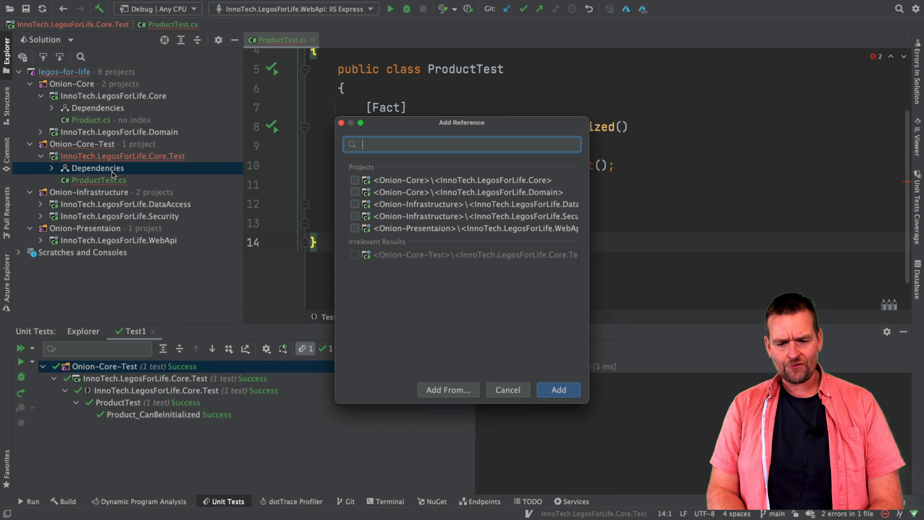
{"action": "left_click", "coordinate": [354, 179]}
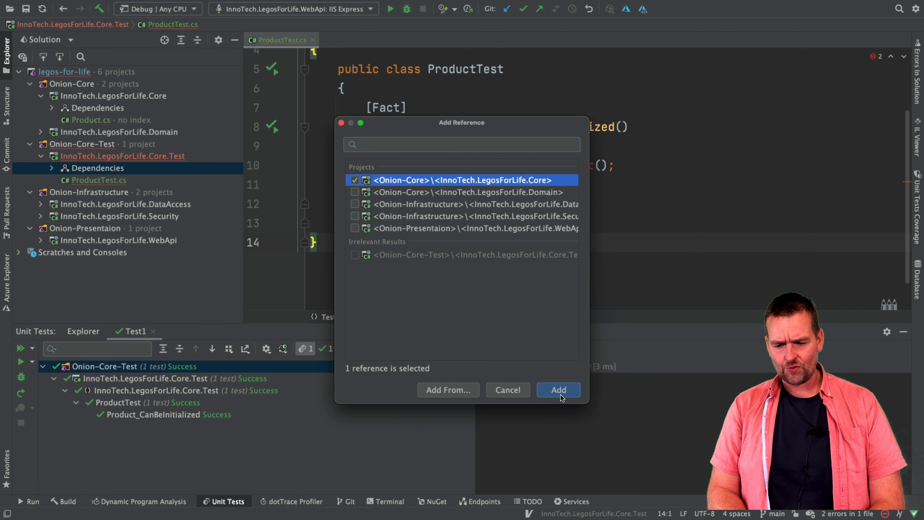
{"action": "left_click", "coordinate": [557, 390]}
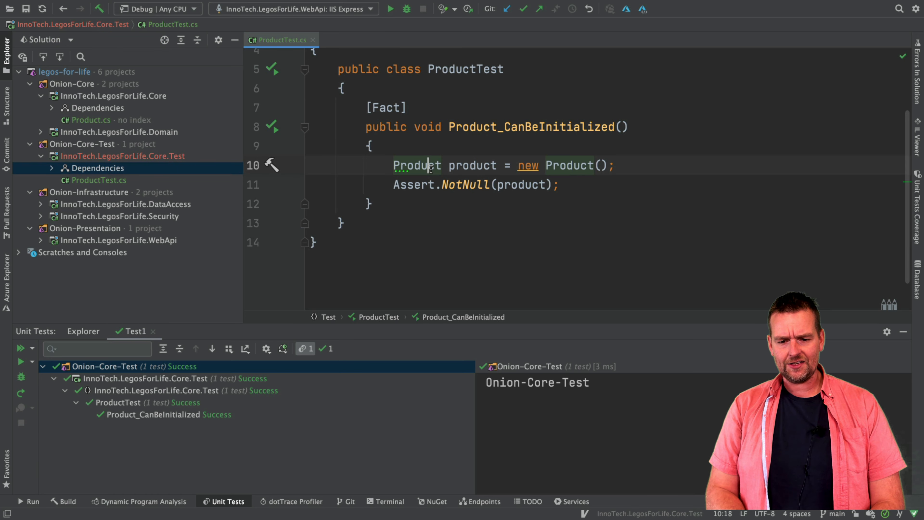
{"action": "mouse_move", "coordinate": [560, 215]}
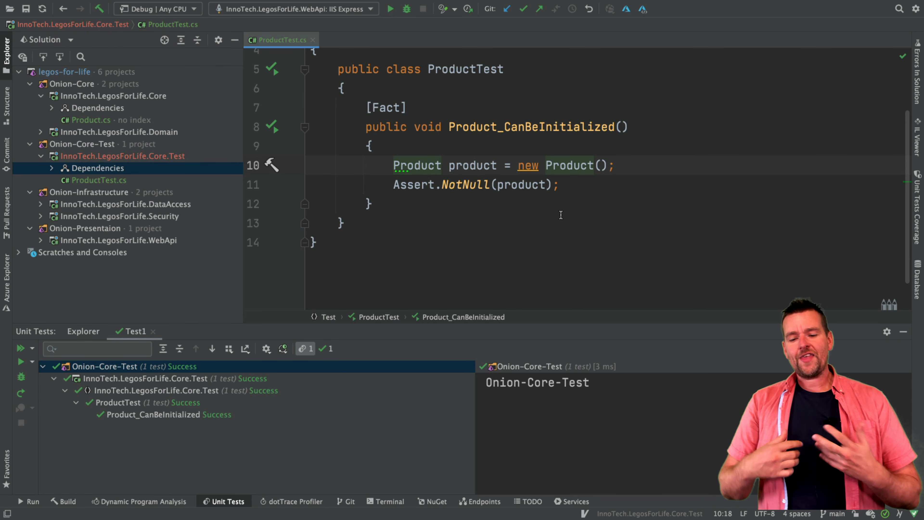
{"action": "scroll", "scroll_direction": "up", "scroll_amount": 3}
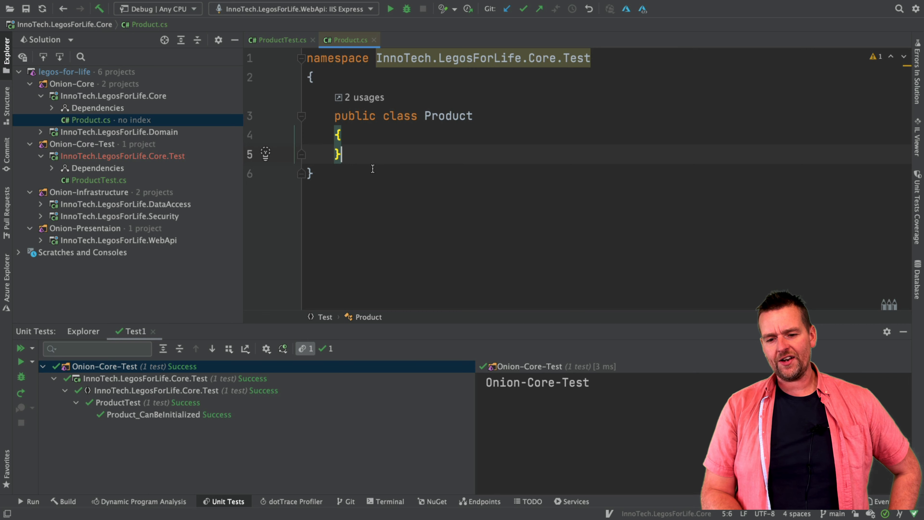
Adjust Product's namespace to InnoTech.LegosForLife.Core and rerun the Product test from ProductTest.
{"action": "double_click", "coordinate": [478, 57]}
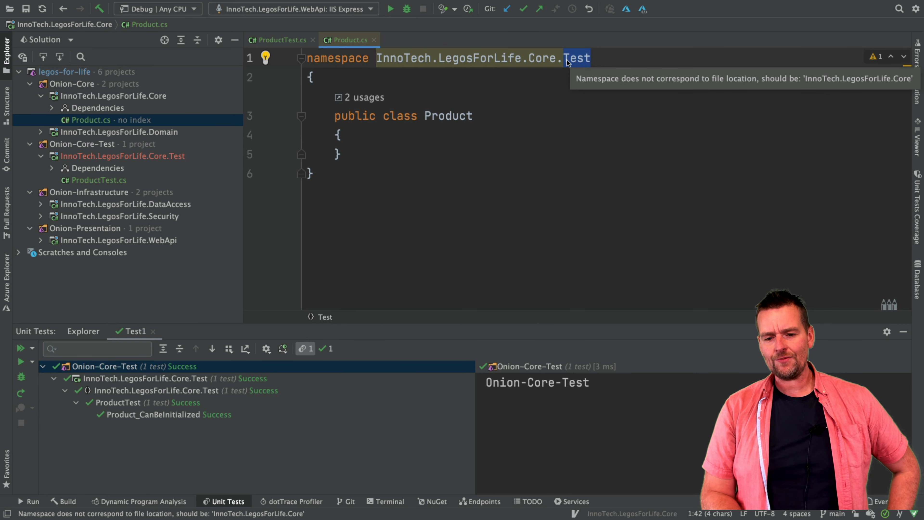
{"action": "right_click", "coordinate": [112, 95]}
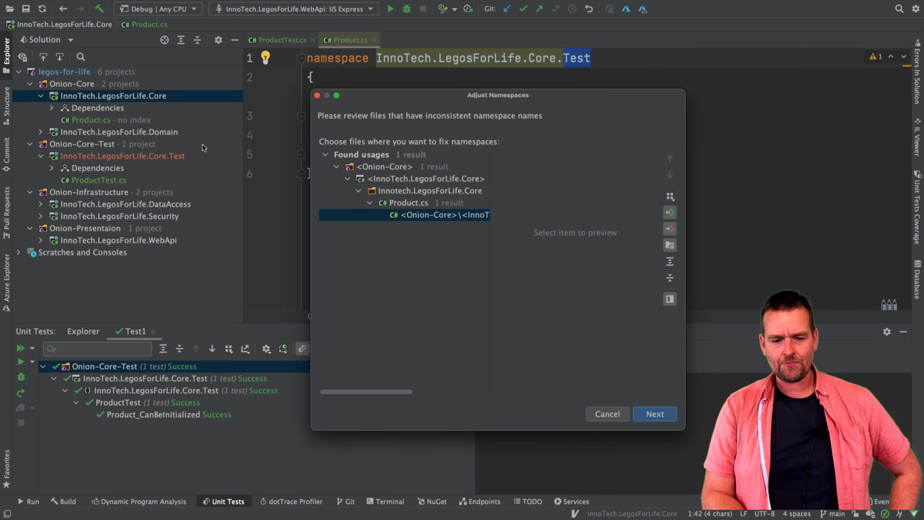
{"action": "mouse_move", "coordinate": [680, 358]}
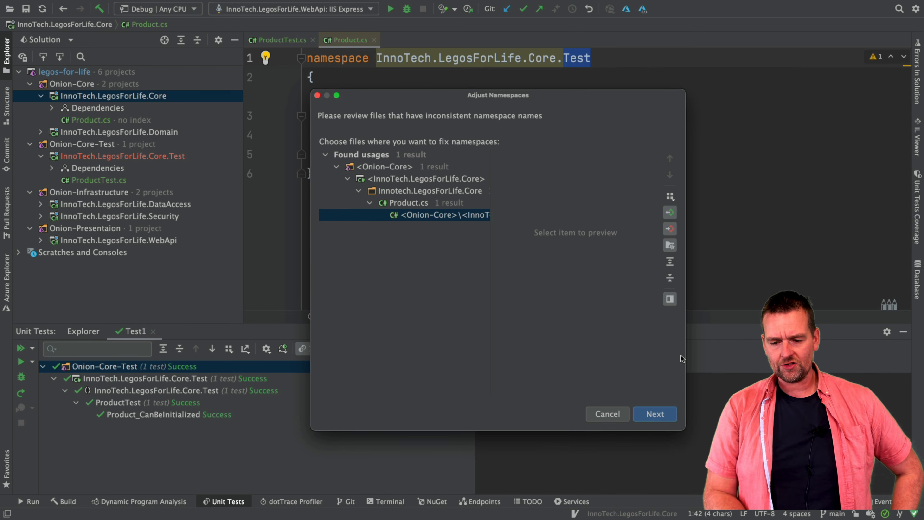
{"action": "left_click", "coordinate": [653, 412]}
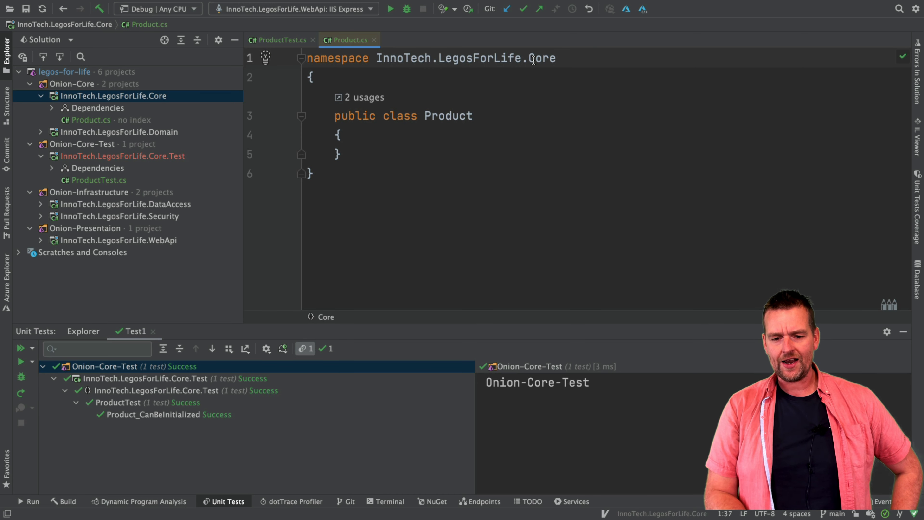
{"action": "left_click", "coordinate": [277, 40]}
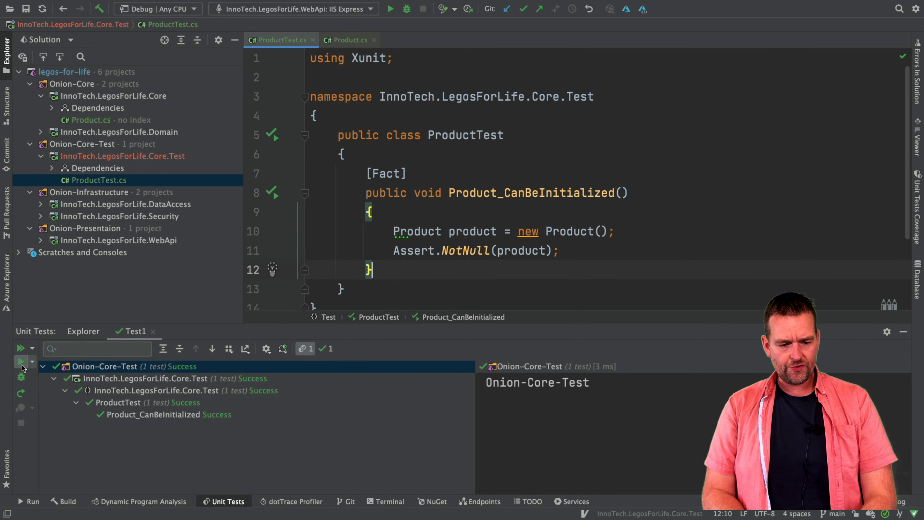
{"action": "left_click", "coordinate": [21, 362]}
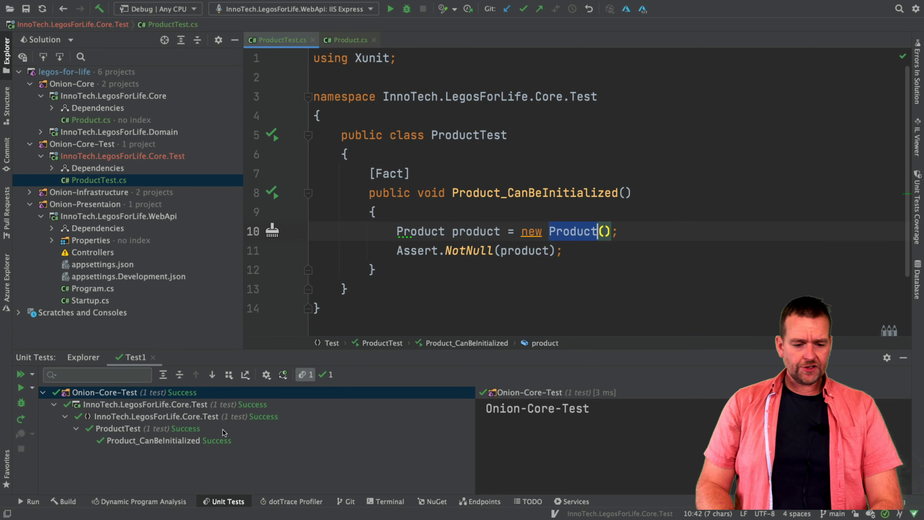
Create a Models directory in the Core project and move Product.cs into it.
{"action": "right_click", "coordinate": [112, 95]}
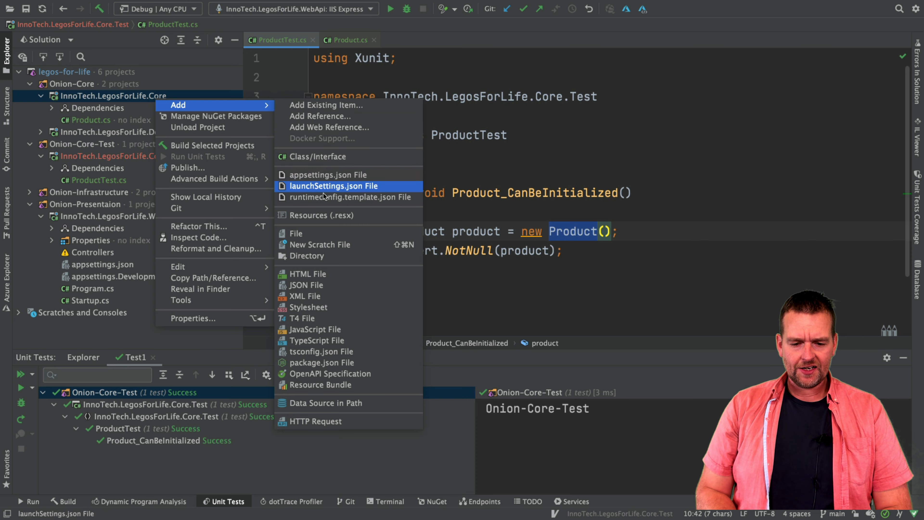
{"action": "left_click", "coordinate": [306, 255]}
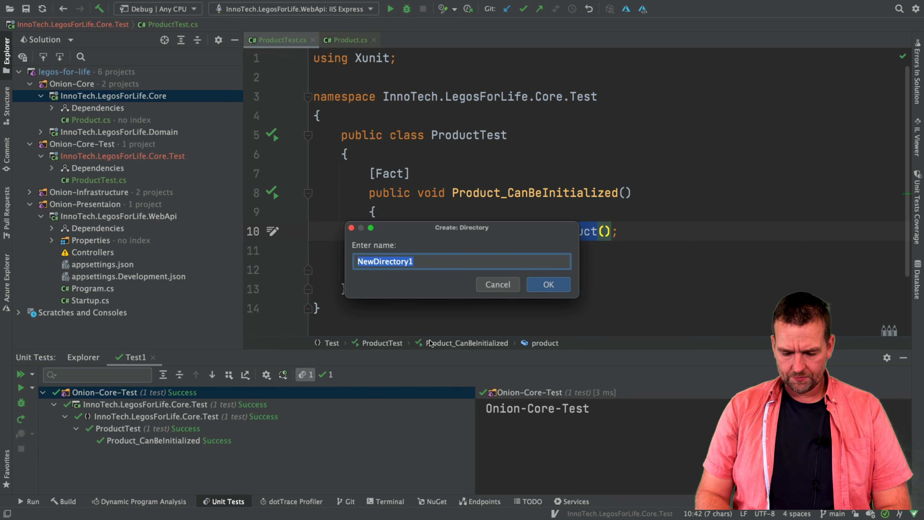
{"action": "left_click", "coordinate": [546, 284]}
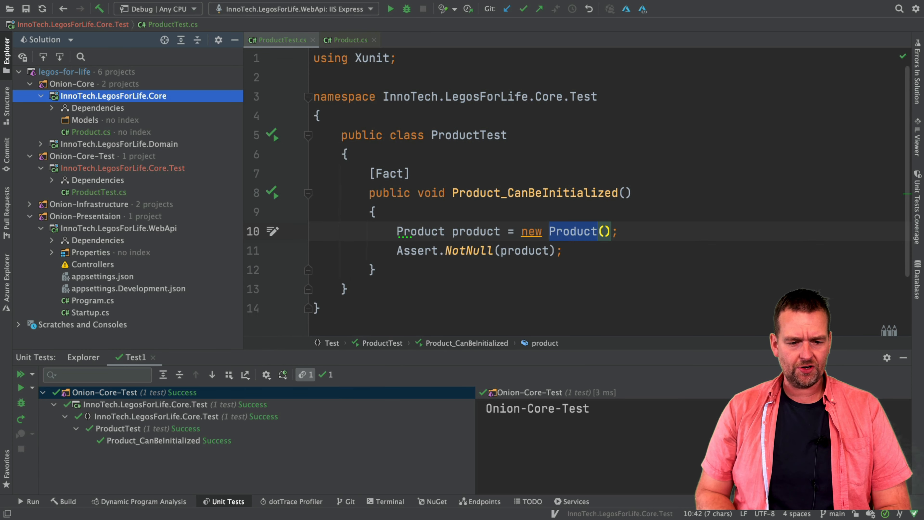
{"action": "left_click", "coordinate": [91, 131]}
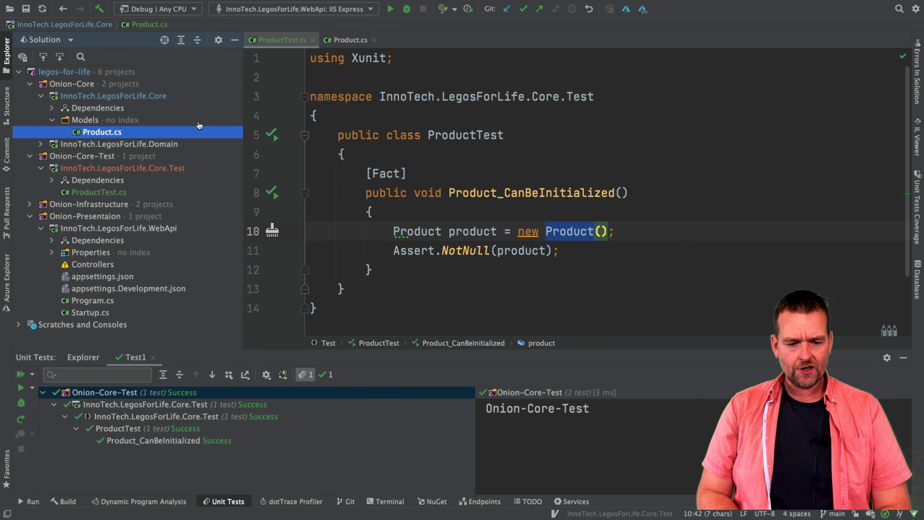
Adjust namespaces for the Models folder so Product.cs matches its new location.
{"action": "right_click", "coordinate": [84, 120]}
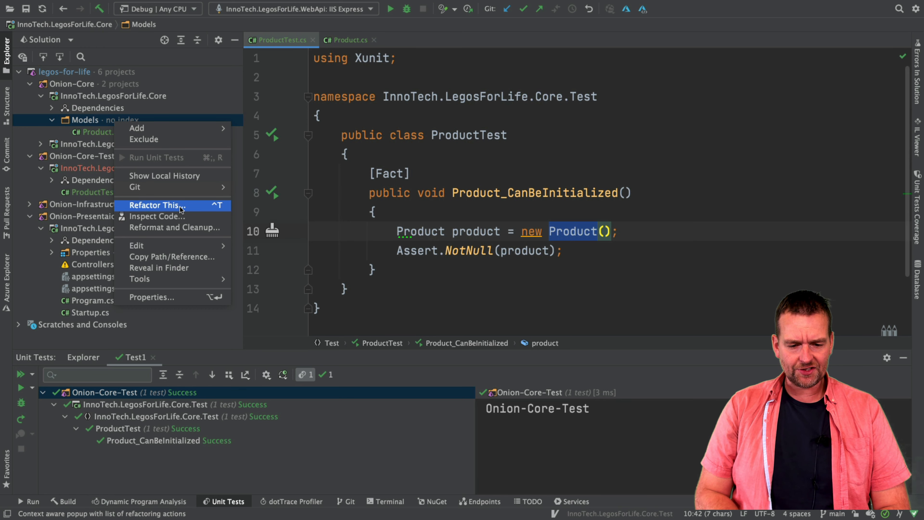
{"action": "left_click", "coordinate": [157, 204]}
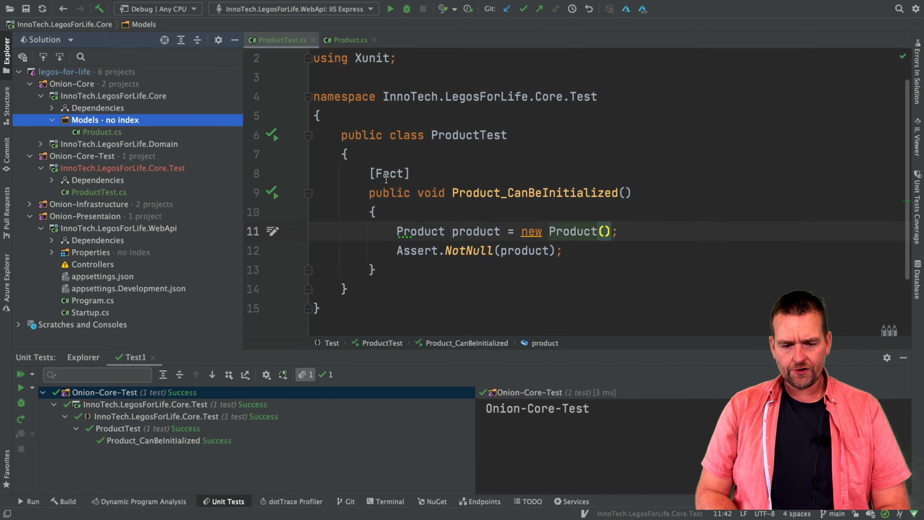
{"action": "left_click", "coordinate": [345, 40]}
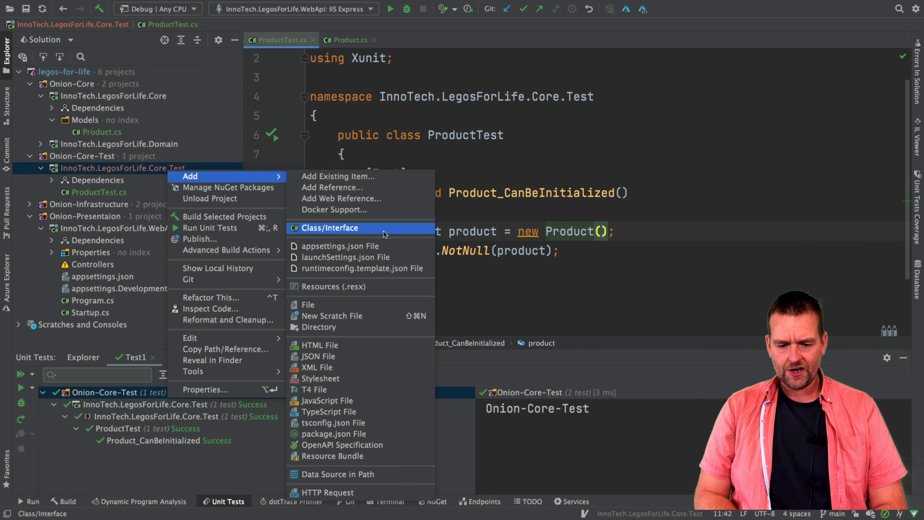
Create a directory in Core.Test and rename it from models to Models.
{"action": "left_click", "coordinate": [318, 327]}
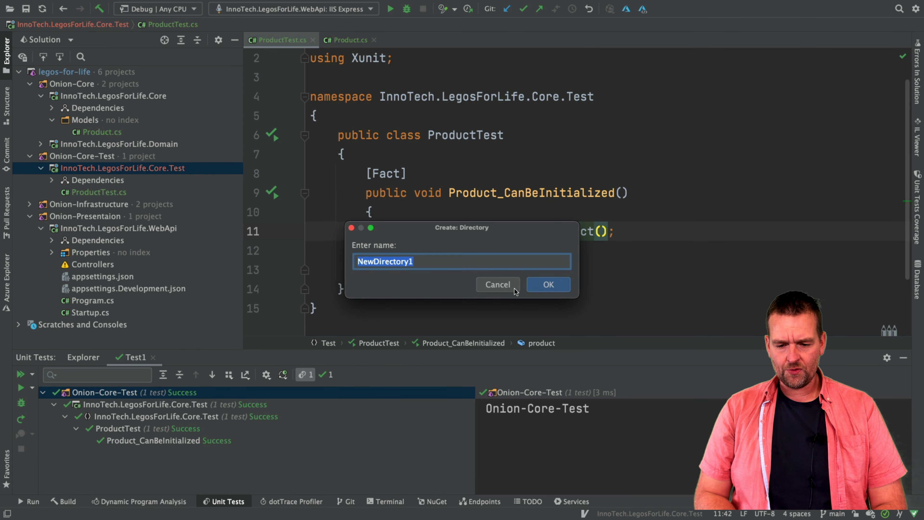
{"action": "left_click", "coordinate": [546, 284]}
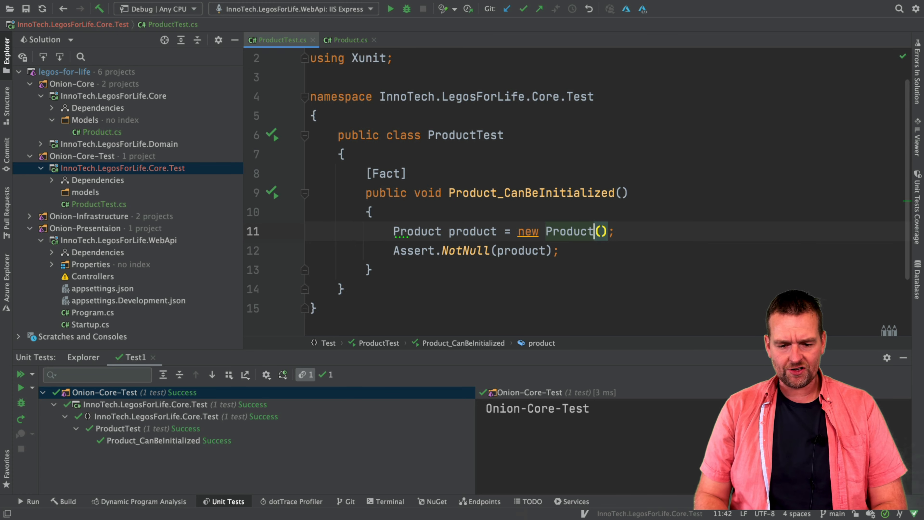
{"action": "left_click", "coordinate": [85, 192]}
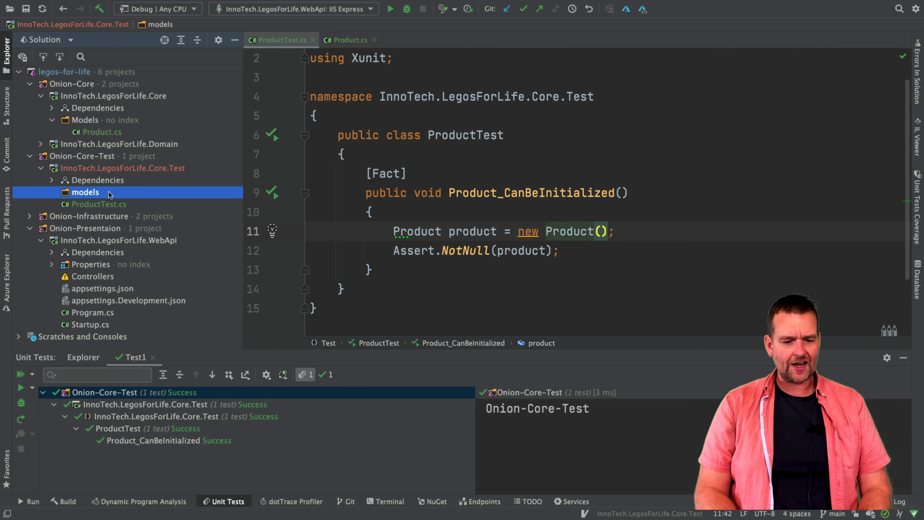
{"action": "right_click", "coordinate": [84, 192]}
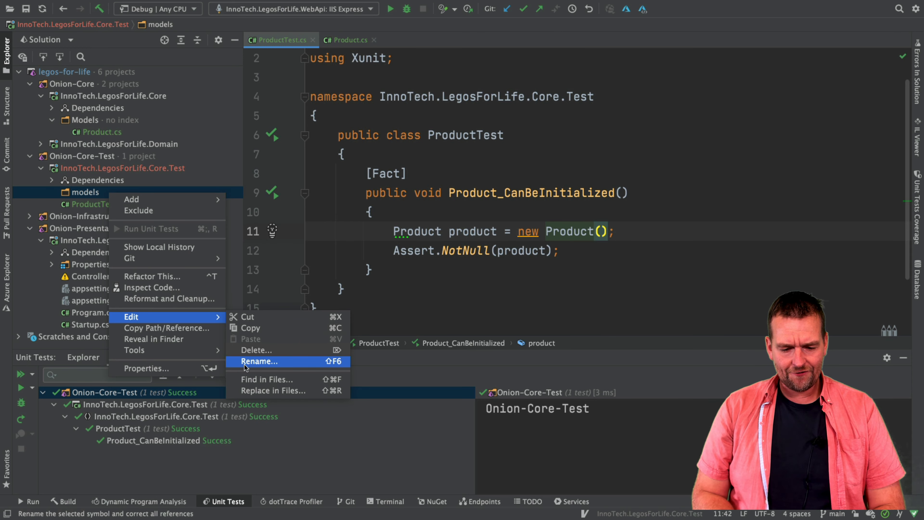
{"action": "left_click", "coordinate": [259, 361]}
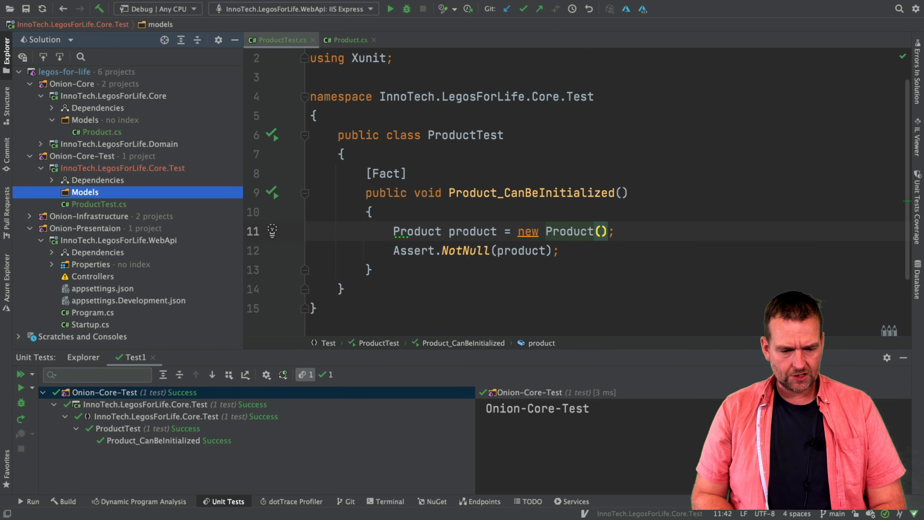
{"action": "left_click", "coordinate": [100, 204]}
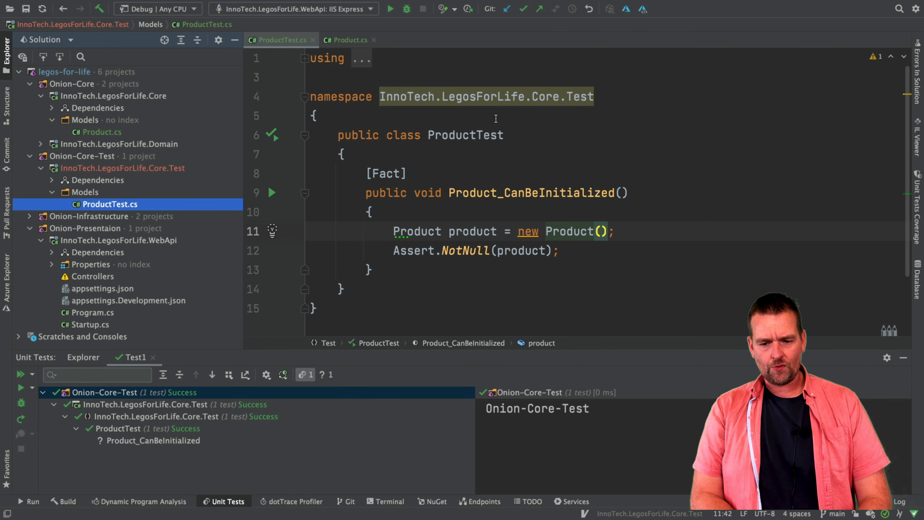
Adjust ProductTest's namespace to InnoTech.LegosForLife.Core.Test.Models via Refactor This on the Models folder.
{"action": "right_click", "coordinate": [86, 192]}
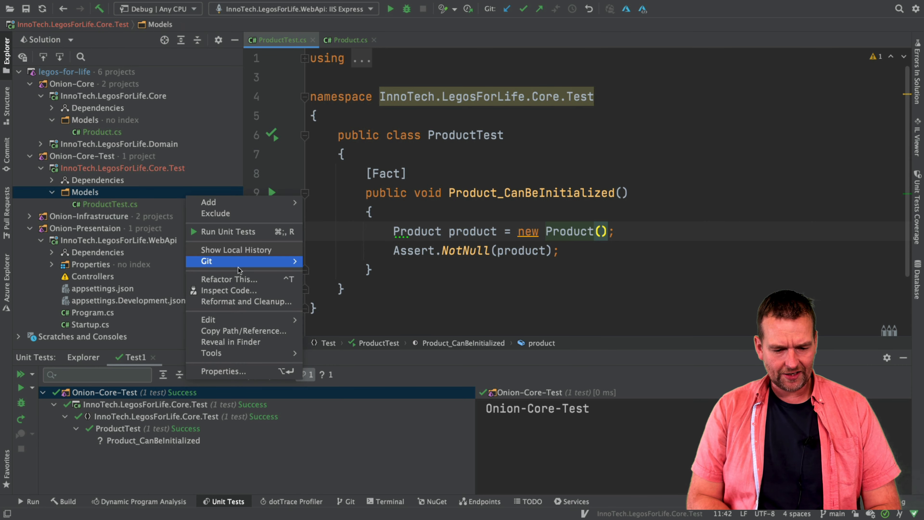
{"action": "left_click", "coordinate": [229, 279]}
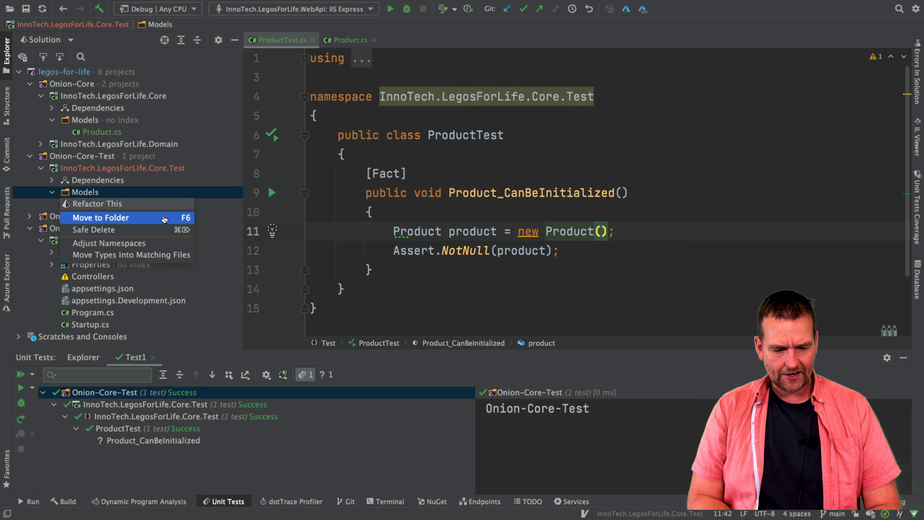
{"action": "left_click", "coordinate": [109, 242]}
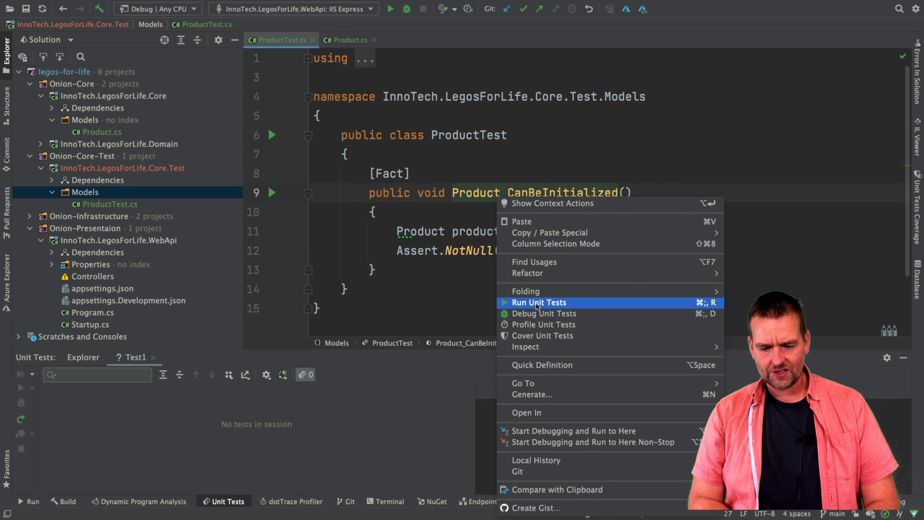
Rerun Product_CanBeInitialized and confirm it passes under the new Models namespace.
{"action": "left_click", "coordinate": [537, 302]}
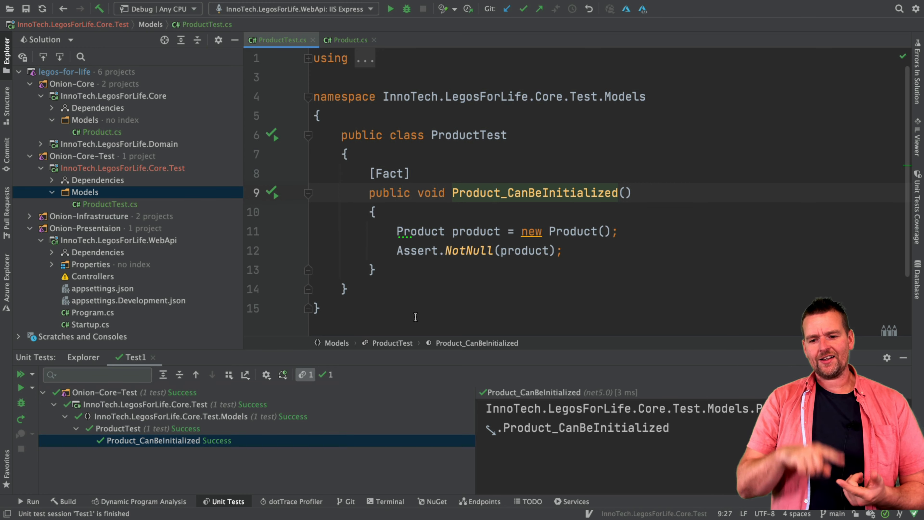
{"action": "mouse_move", "coordinate": [350, 338]}
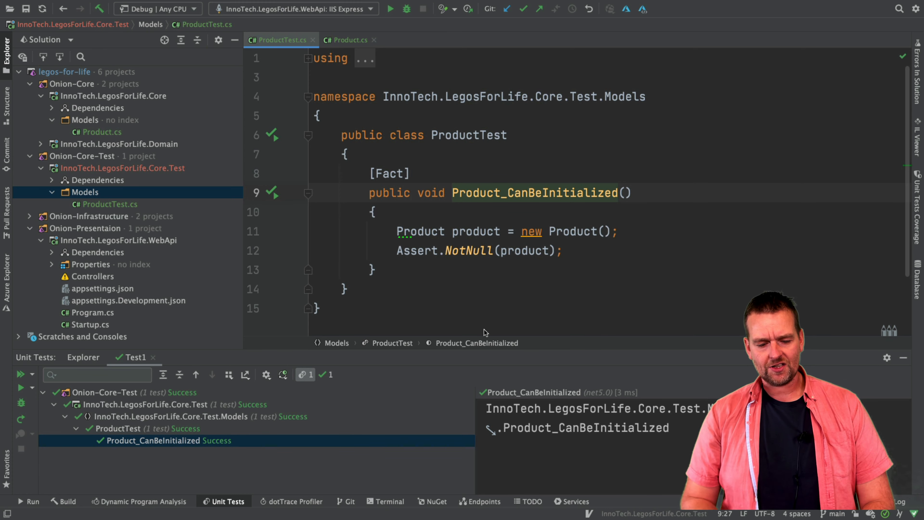
{"action": "mouse_move", "coordinate": [514, 250]}
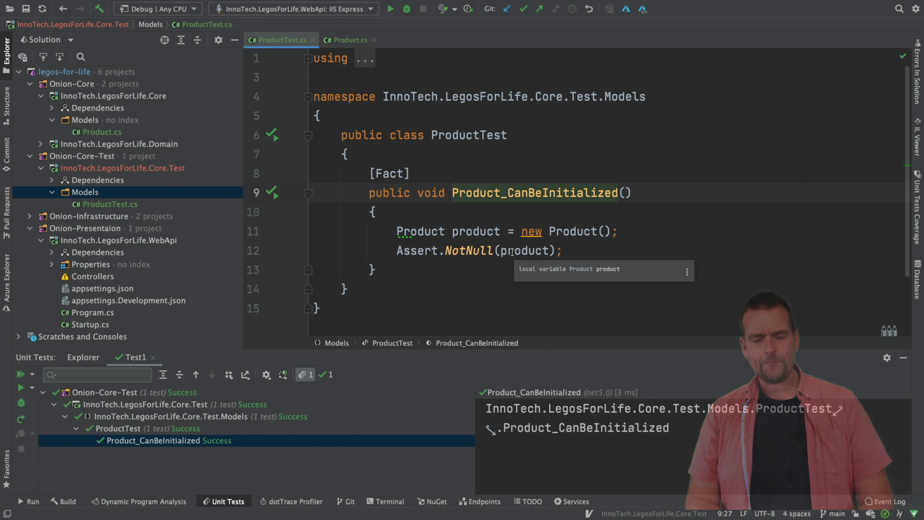